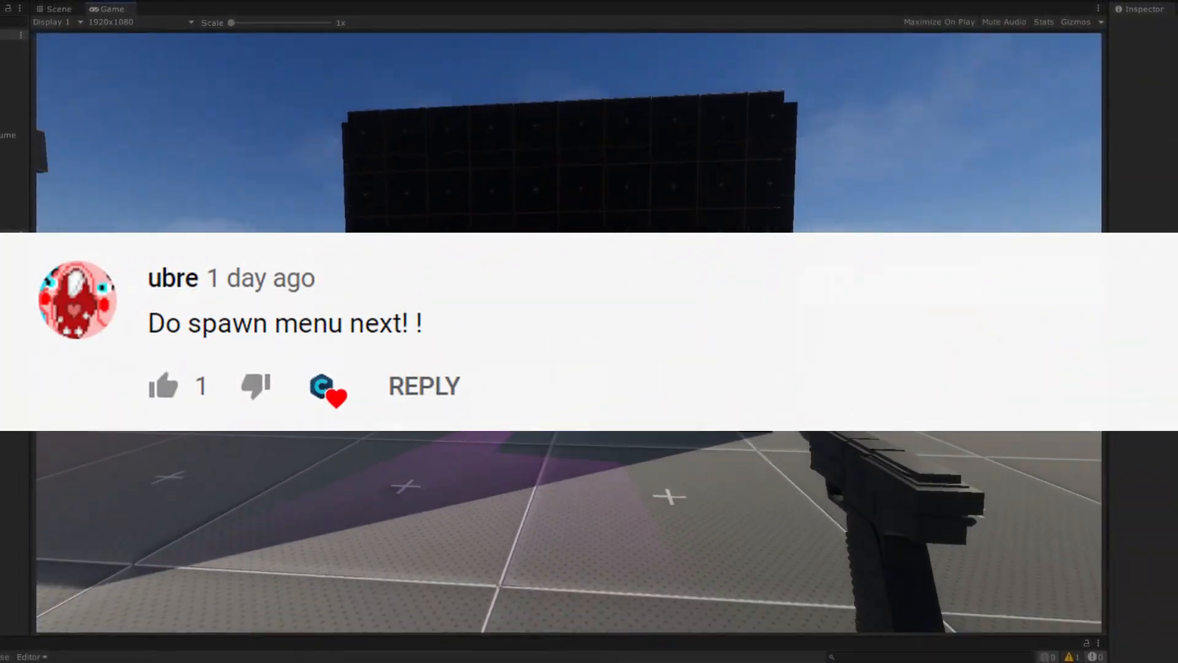
# Fire the spawn action to scatter cube props across the gridded floor
pyautogui.click(551, 5)
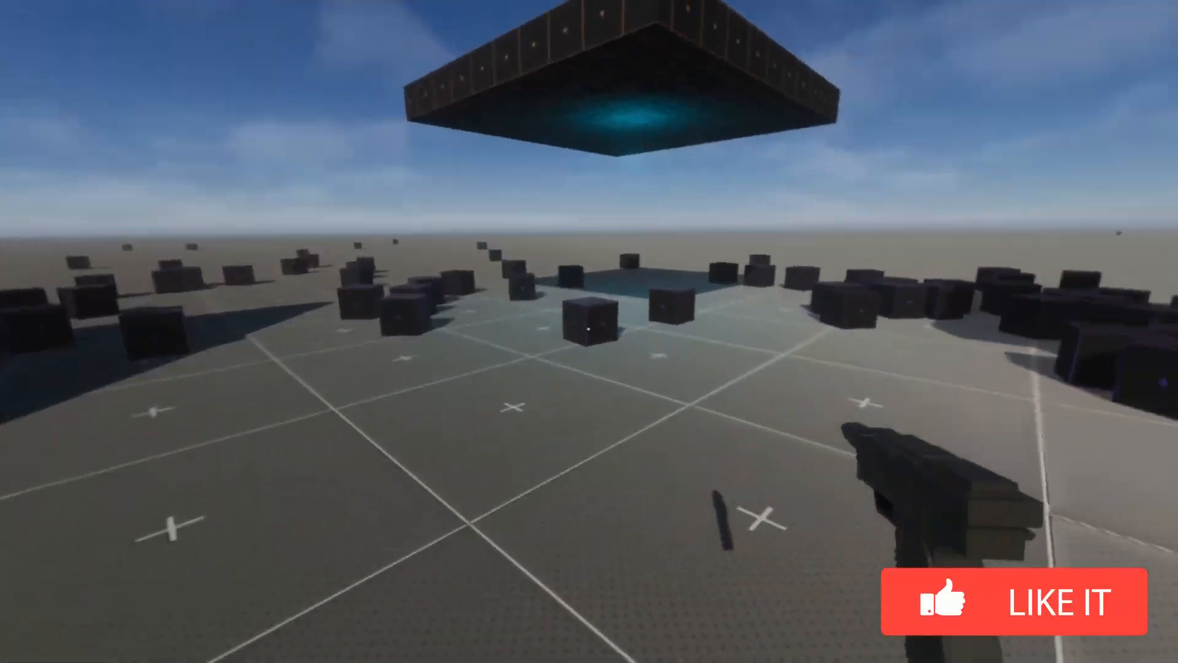
# Grab a cube with the physgun beam, then bring up the spawn menu of prop categories
pyautogui.click(1010, 602)
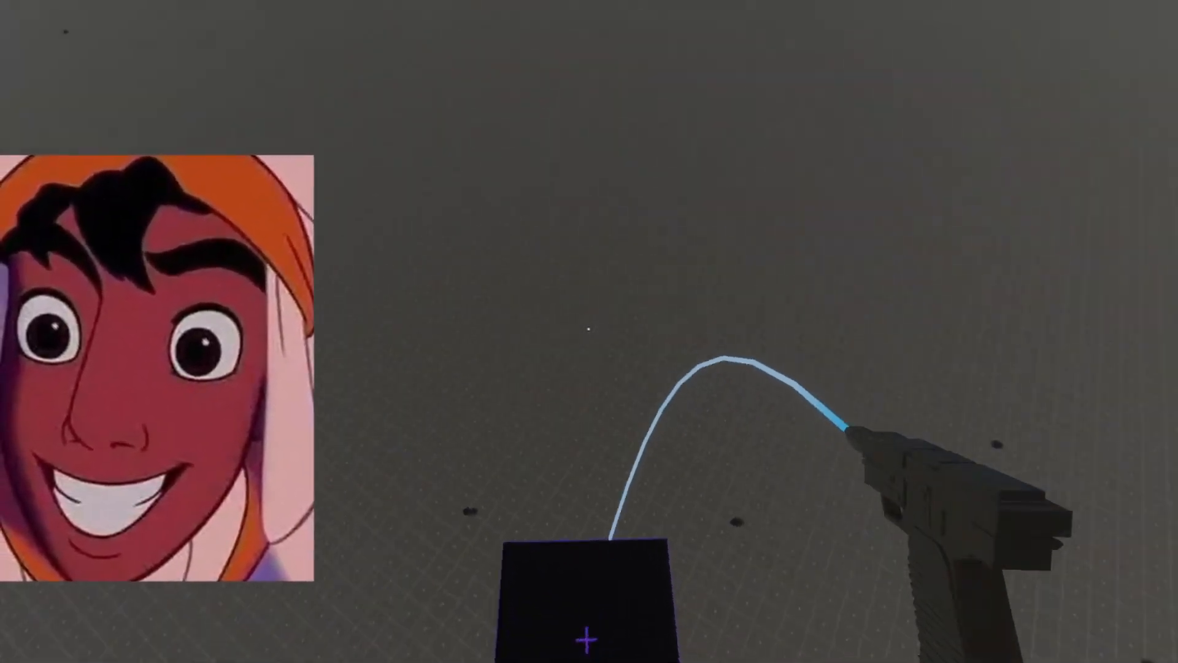
pyautogui.click(589, 638)
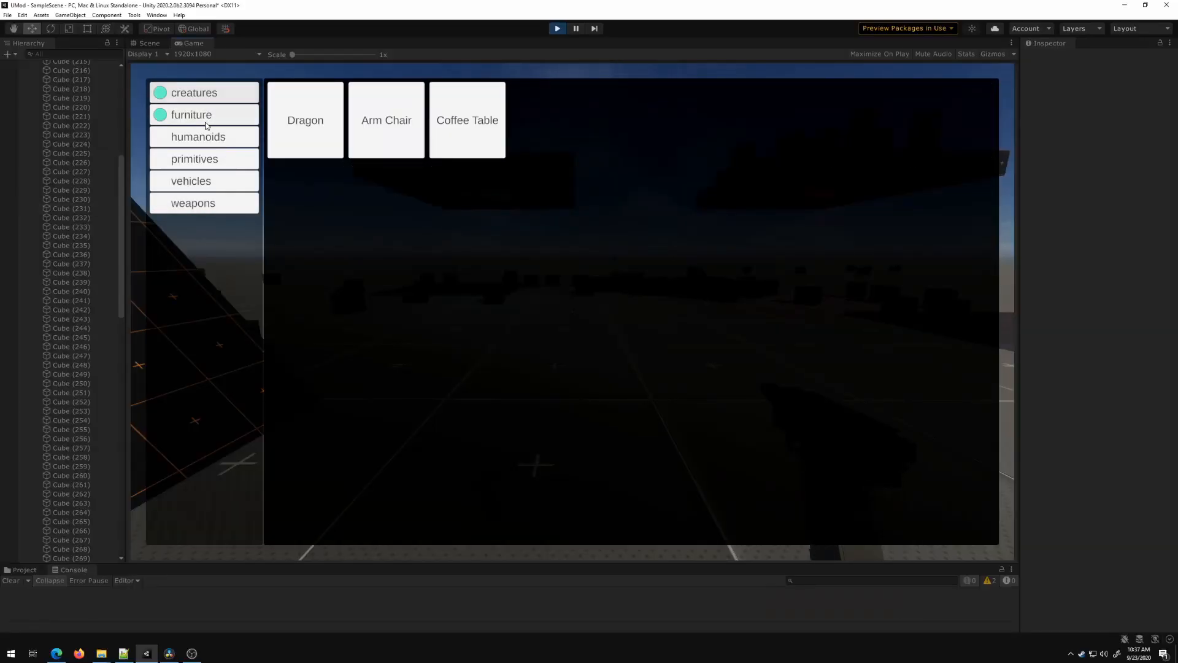
# Show the furniture category's props (Dragon, Arm Chair, Coffee Table) in the spawn menu
pyautogui.click(194, 159)
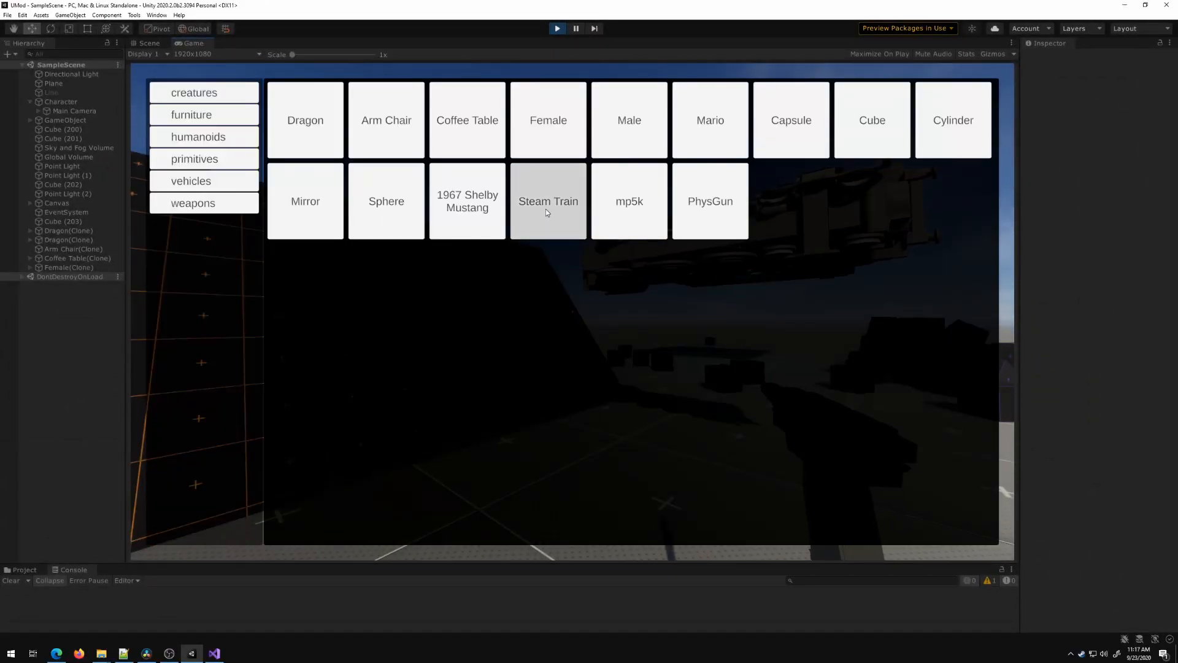
# Spawn a Steam Train clone into the sandbox from the spawn grid
pyautogui.click(547, 200)
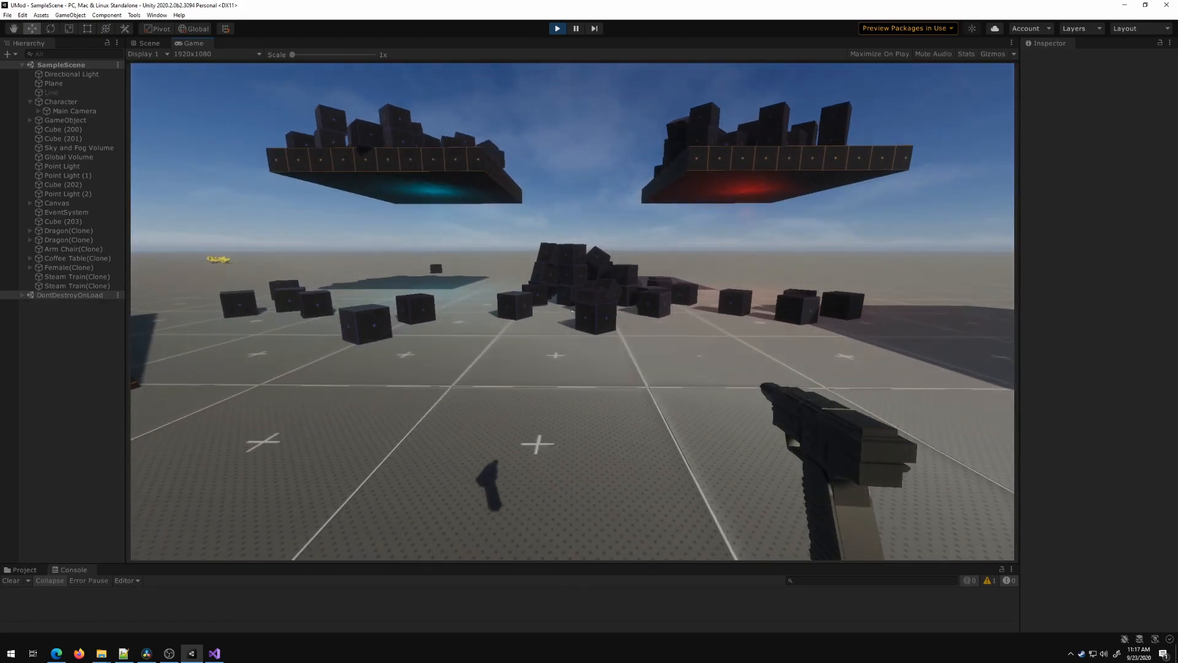